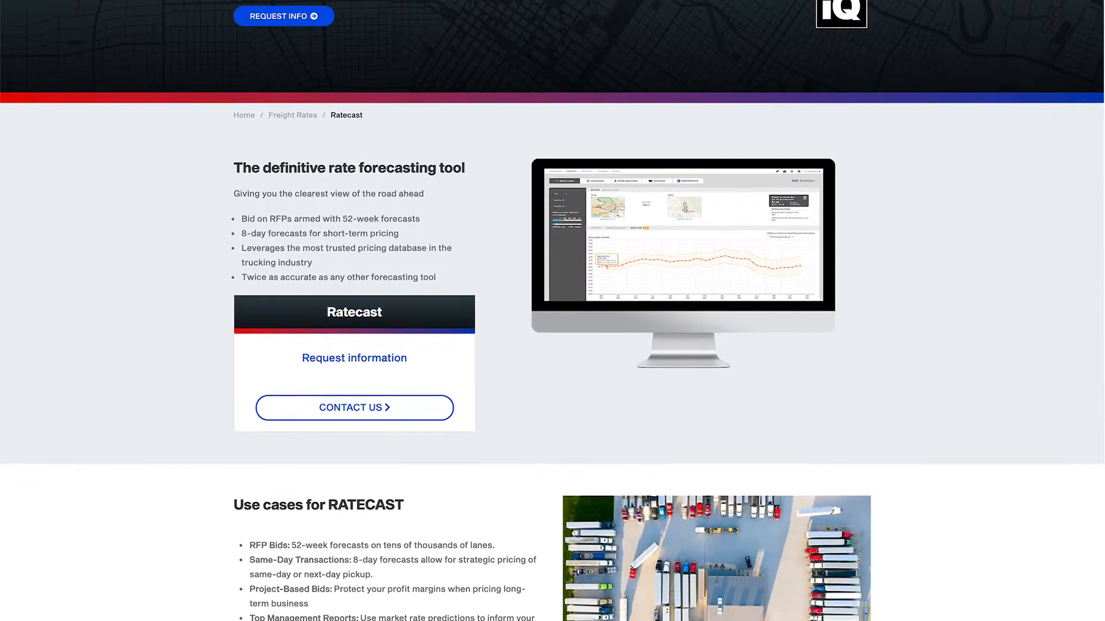
- Scroll down the Ratecast product page
{"action": "scroll", "scroll_direction": "down", "scroll_amount": 3}
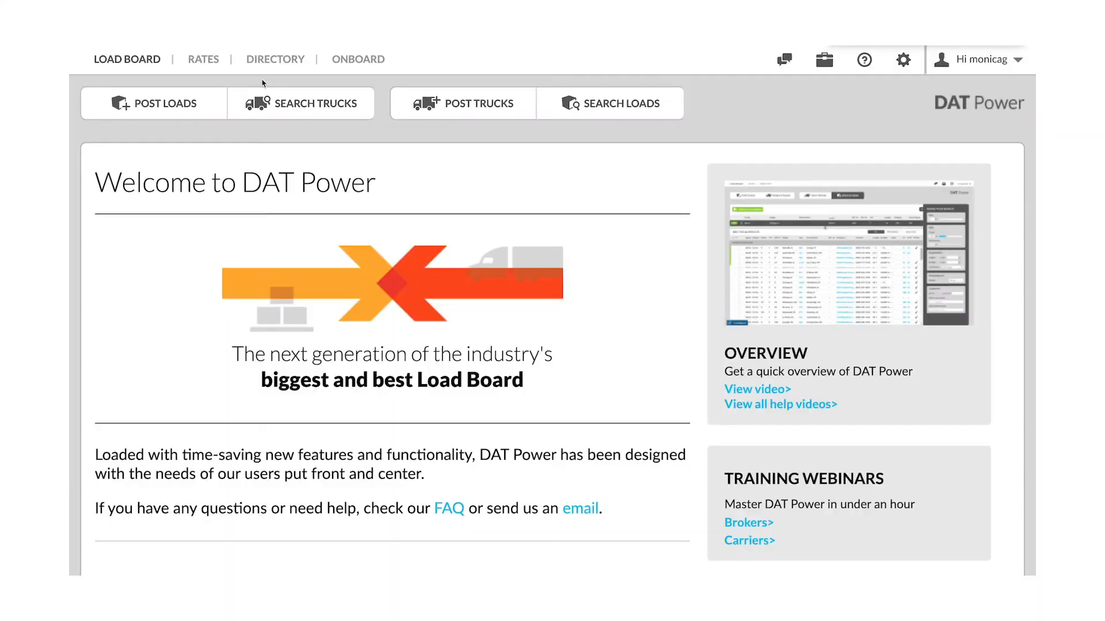
{"action": "mouse_move", "coordinate": [203, 59]}
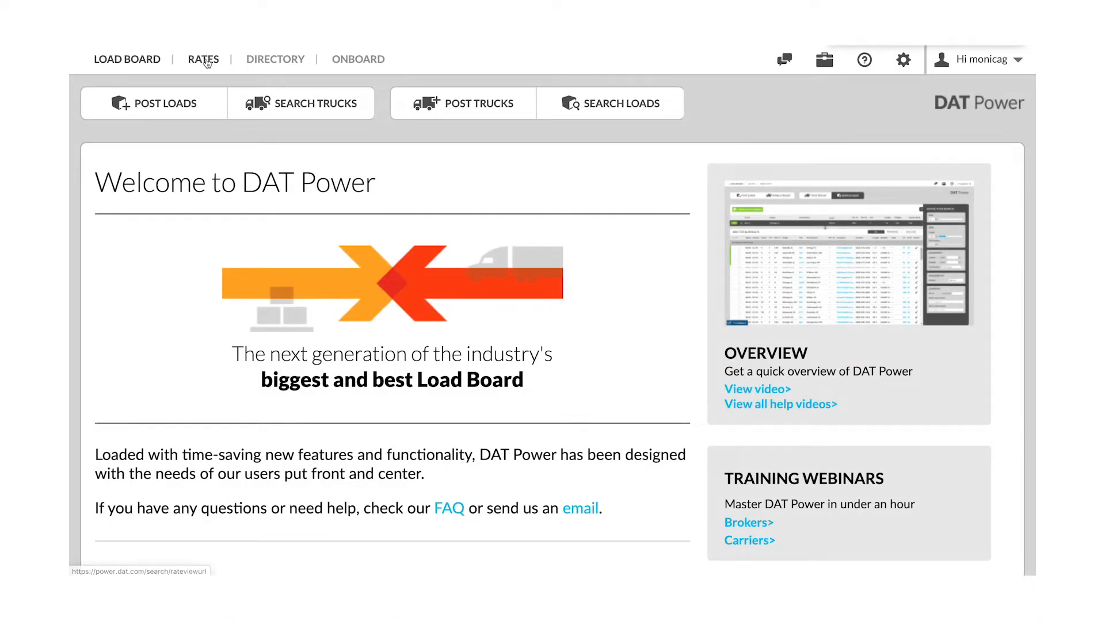
- Open RATES to show the Green Bay to Atlanta van lane forecast
{"action": "left_click", "coordinate": [203, 60]}
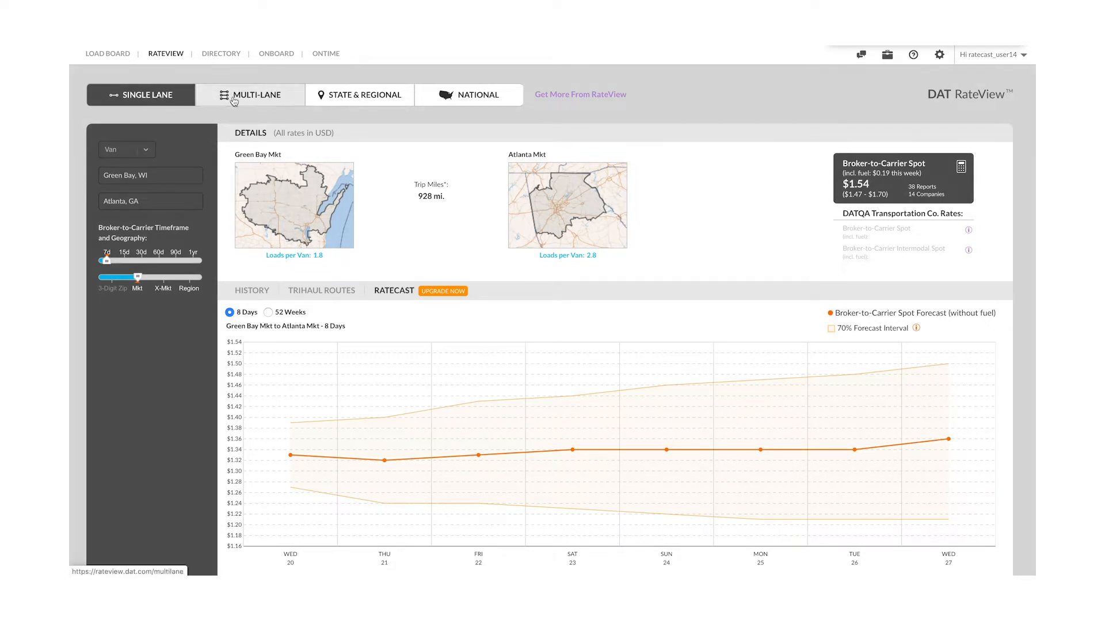
- View State & Regional and National rates, then return to the Single Lane history
{"action": "left_click", "coordinate": [365, 95]}
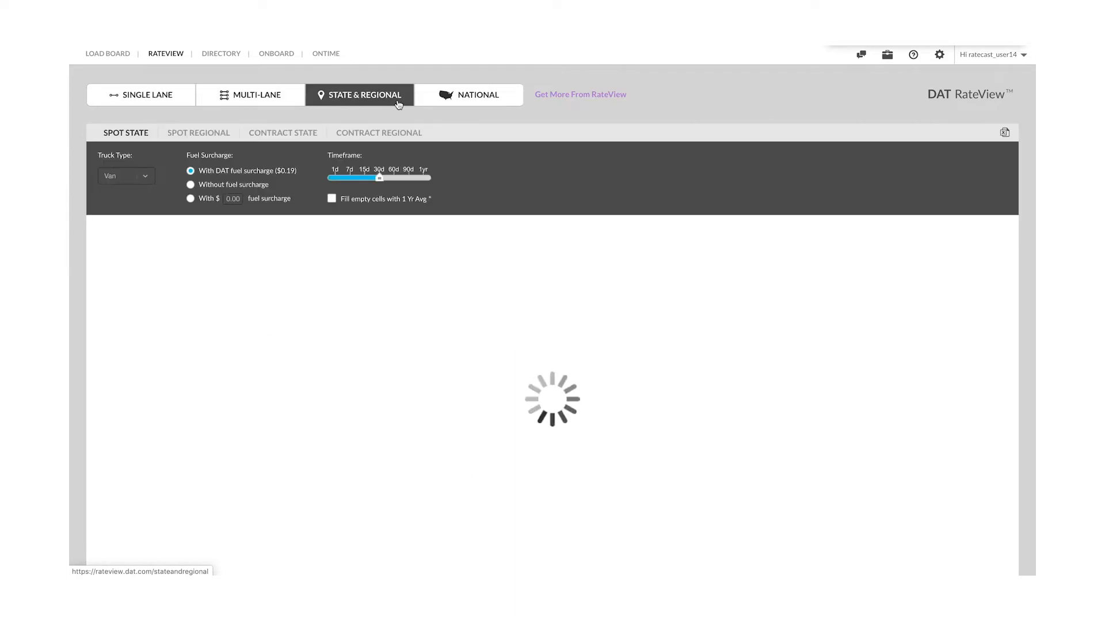
{"action": "left_click", "coordinate": [468, 95]}
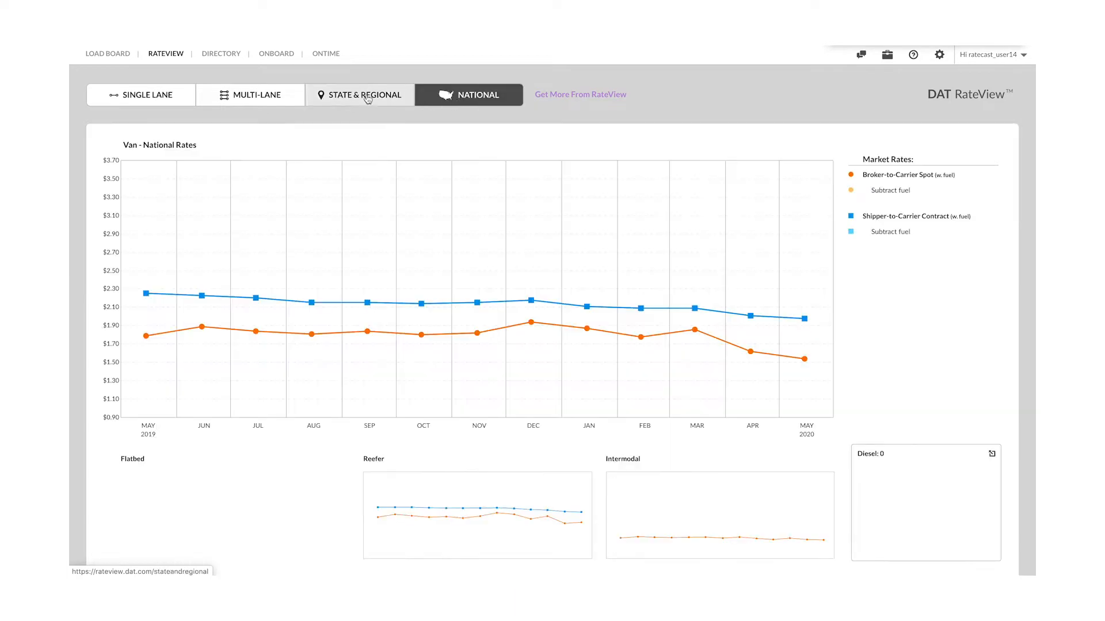
{"action": "left_click", "coordinate": [141, 95]}
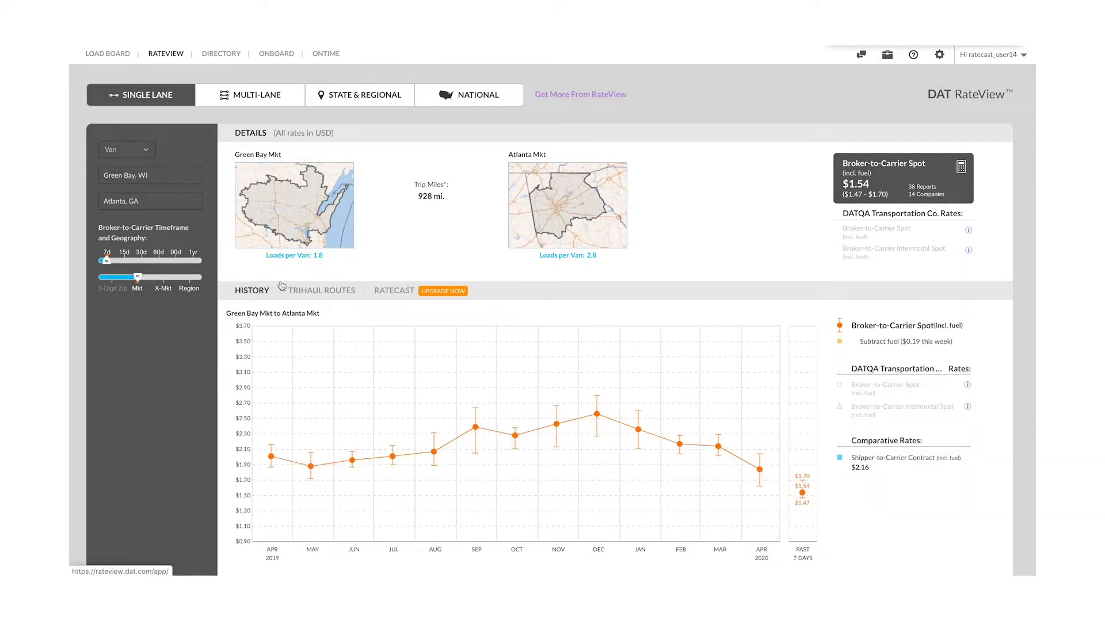
{"action": "mouse_move", "coordinate": [423, 259]}
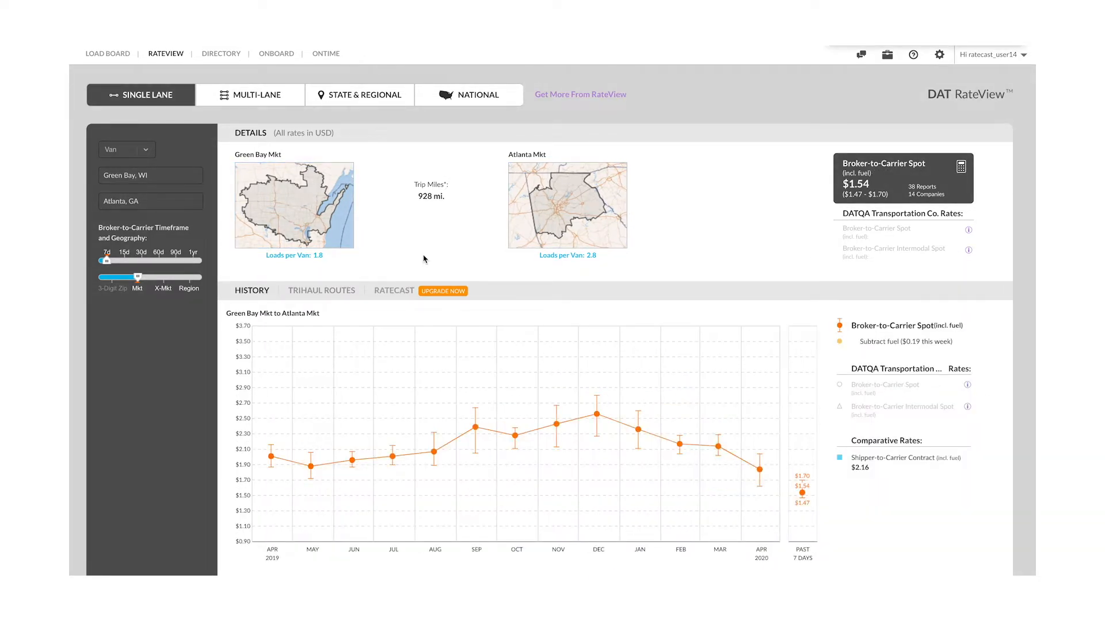
- Switch the lane to the Ratecast tab with a 52-week forecast
{"action": "left_click", "coordinate": [393, 290]}
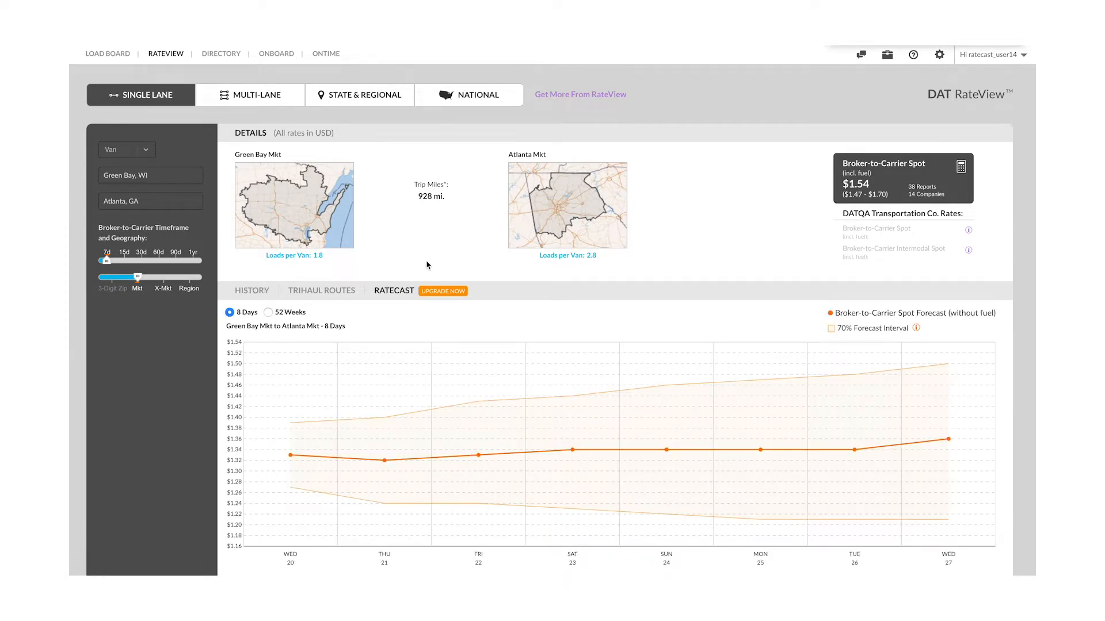
{"action": "left_click", "coordinate": [269, 312]}
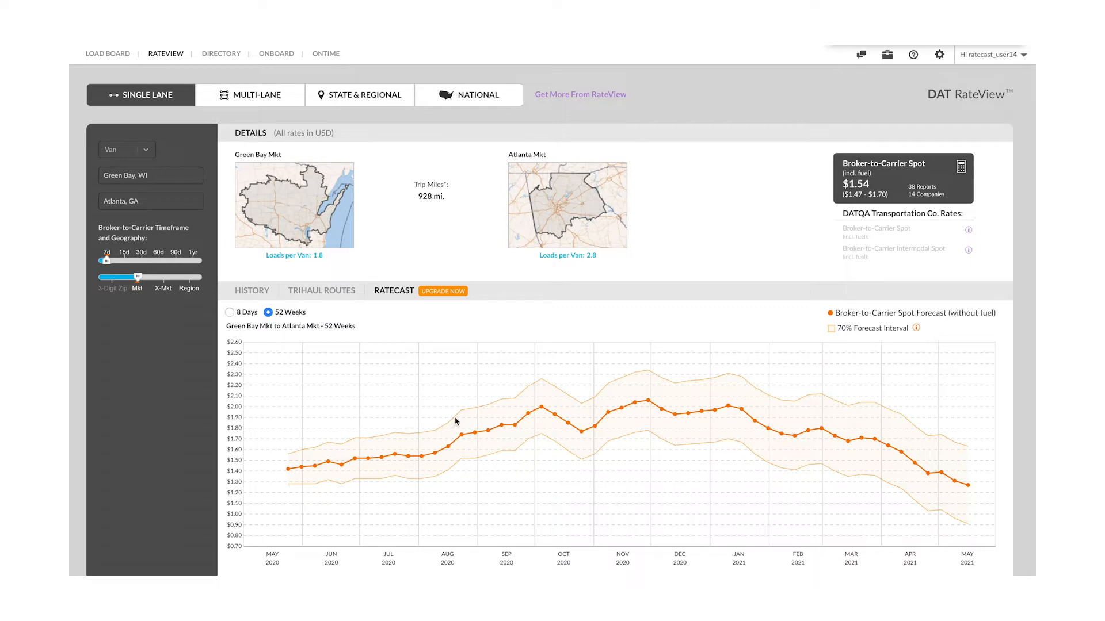
{"action": "mouse_move", "coordinate": [452, 476]}
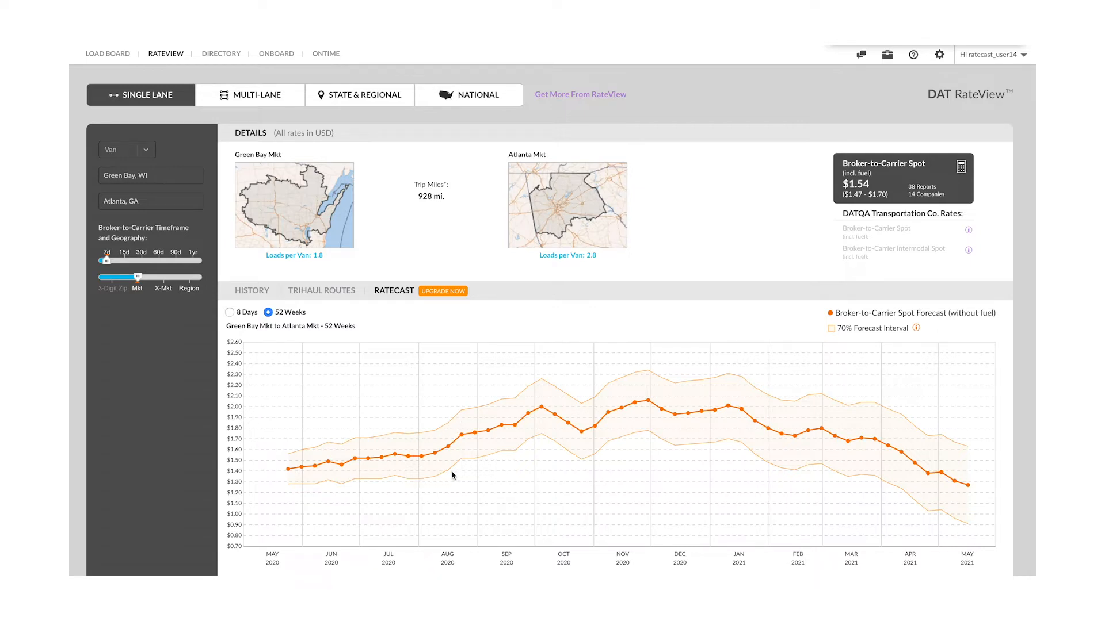
{"action": "mouse_move", "coordinate": [340, 465]}
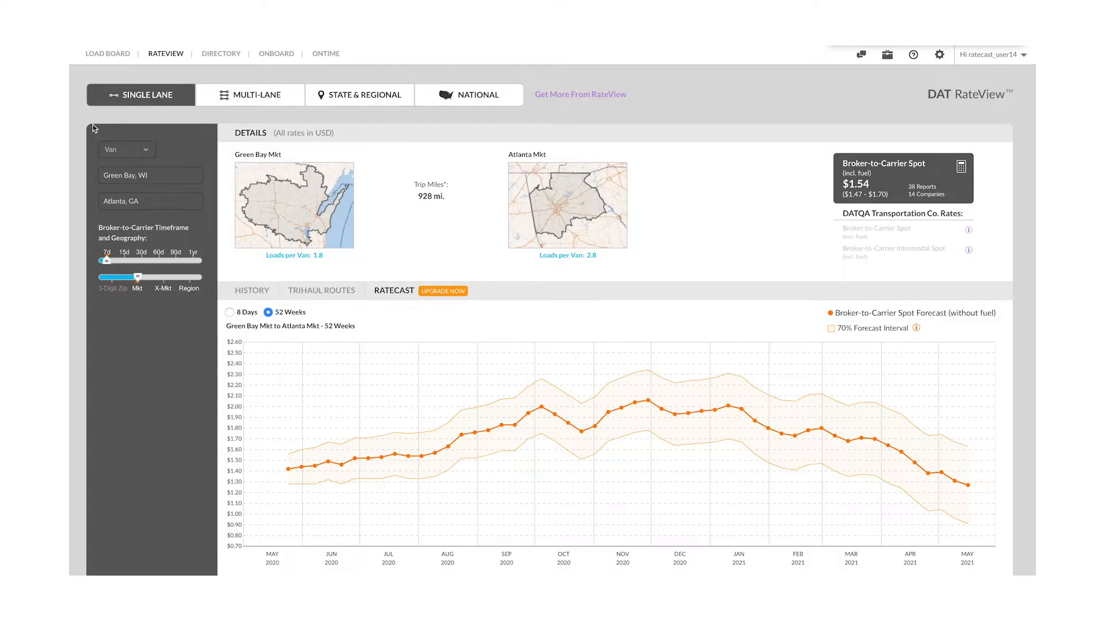
{"action": "left_click", "coordinate": [140, 94]}
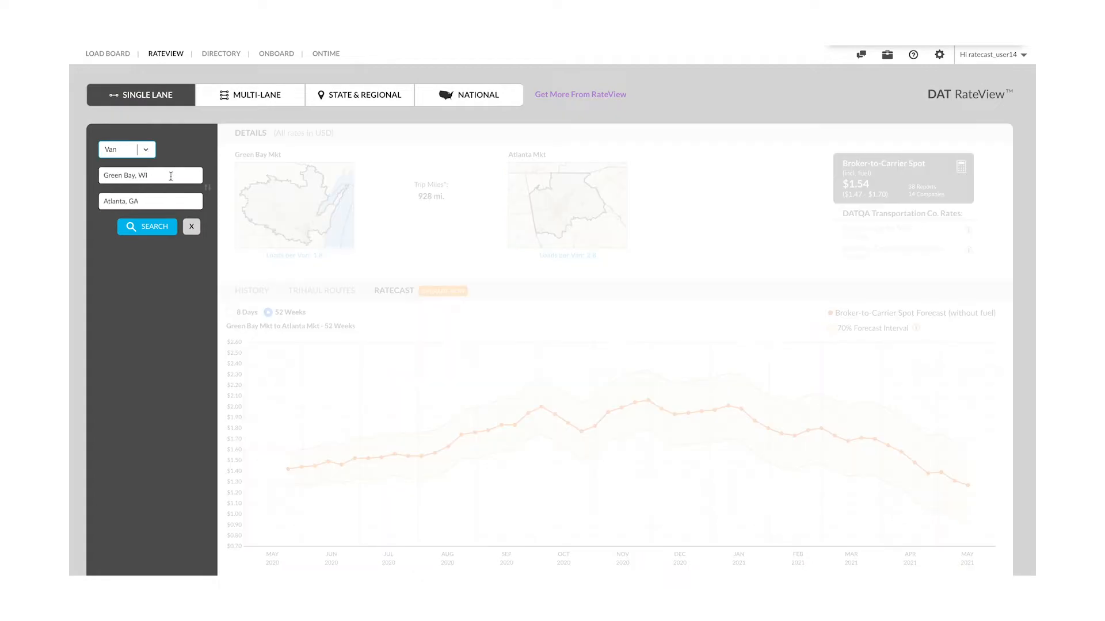
{"action": "left_click", "coordinate": [147, 226]}
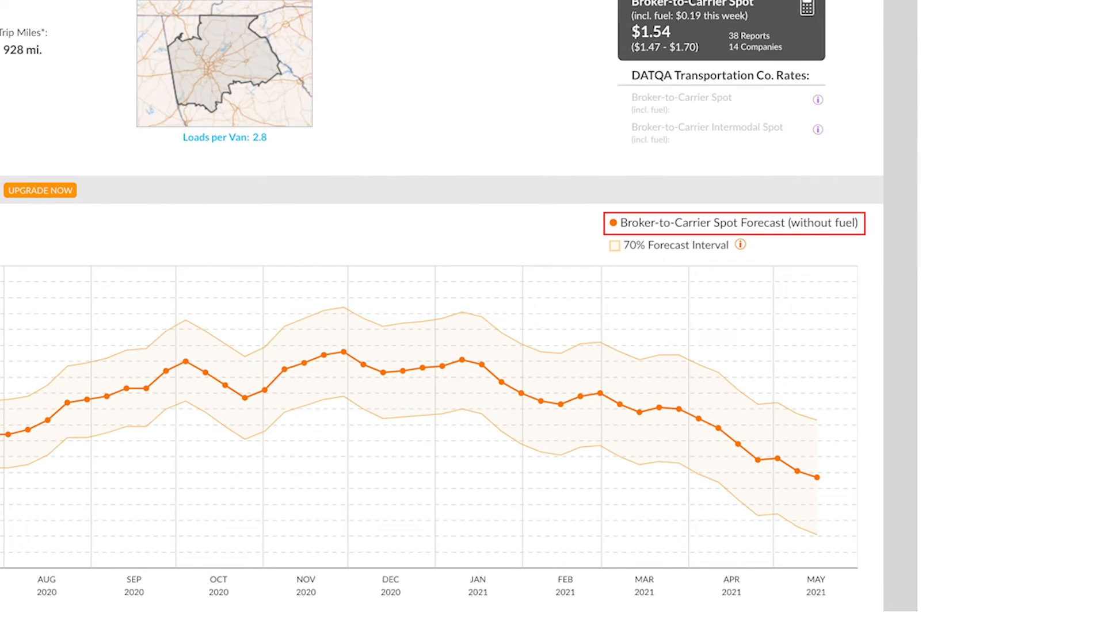
- Check the lane's history, return to Ratecast, then open the RateView help center
{"action": "left_click", "coordinate": [251, 290]}
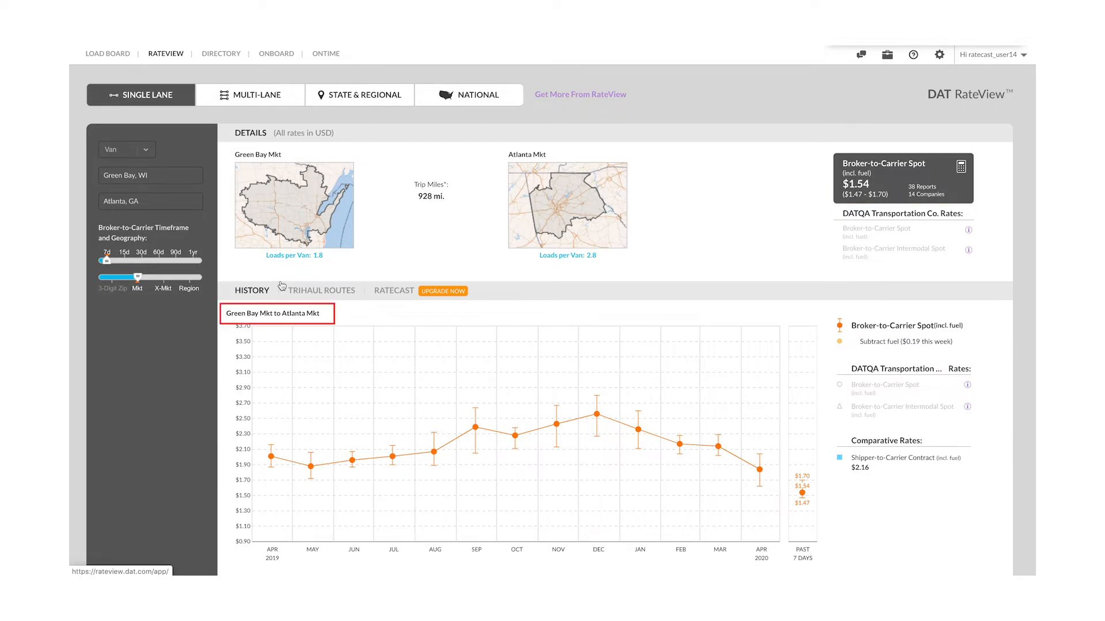
{"action": "left_click", "coordinate": [393, 290]}
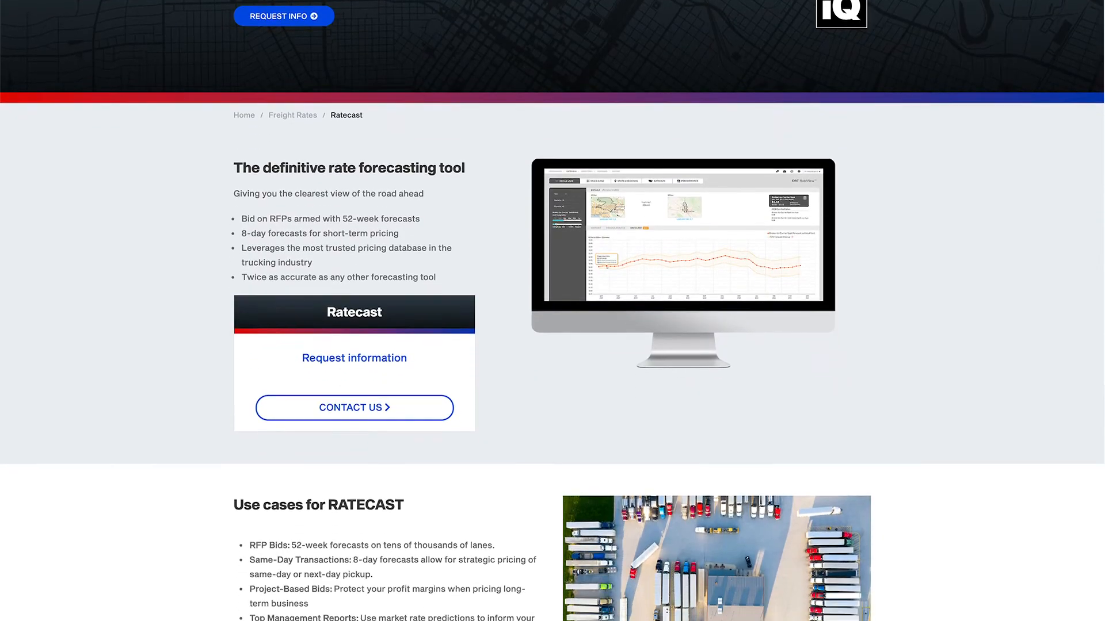
{"action": "scroll", "scroll_direction": "down", "scroll_amount": 3}
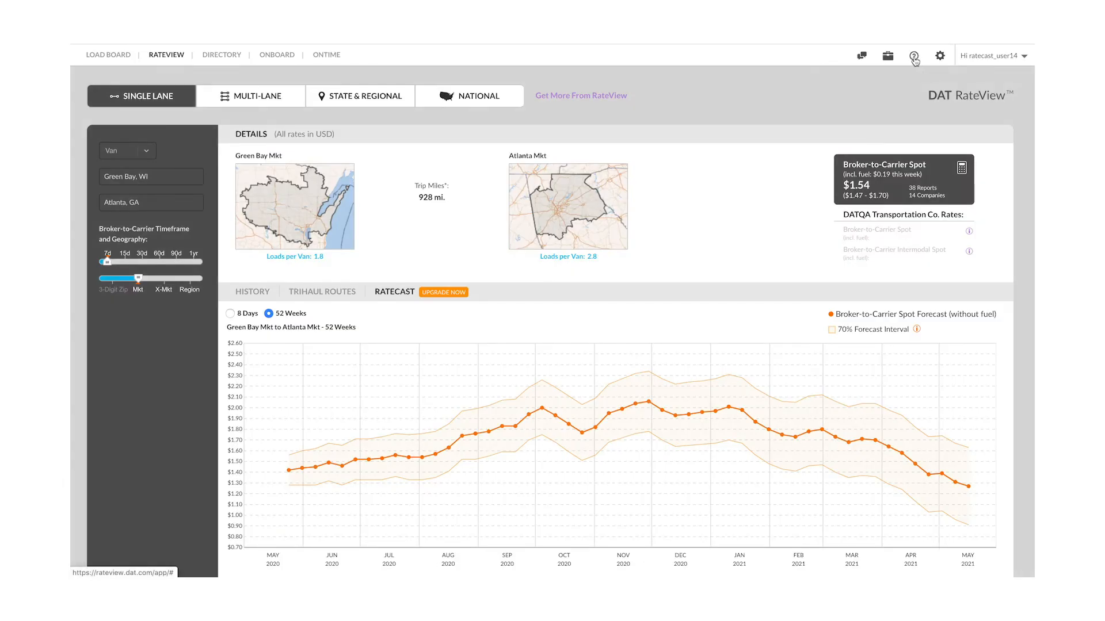
{"action": "left_click", "coordinate": [914, 55]}
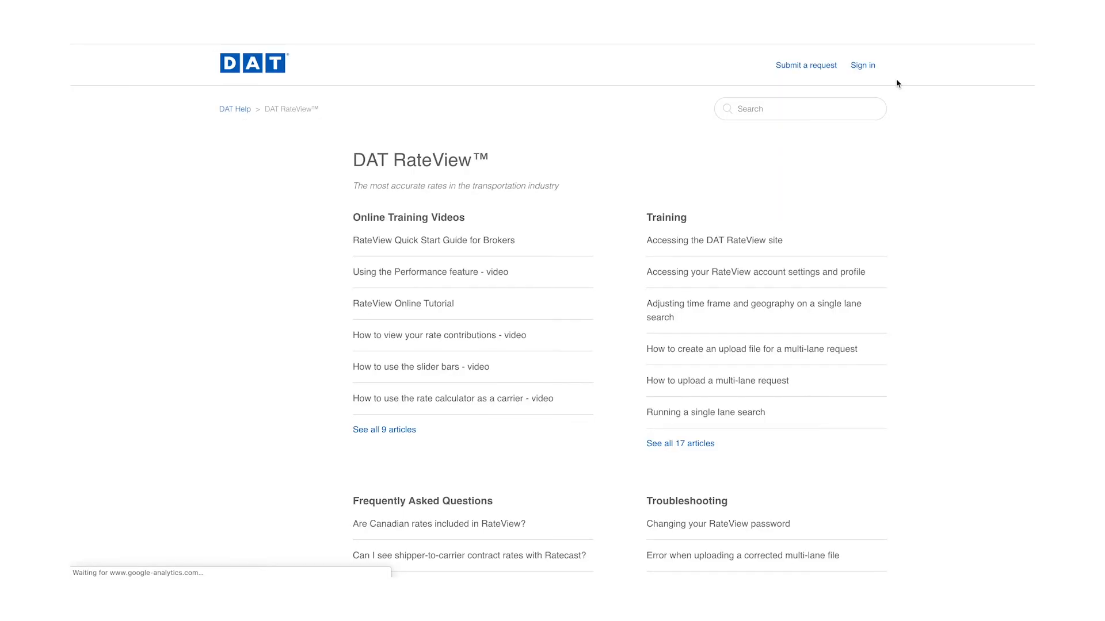